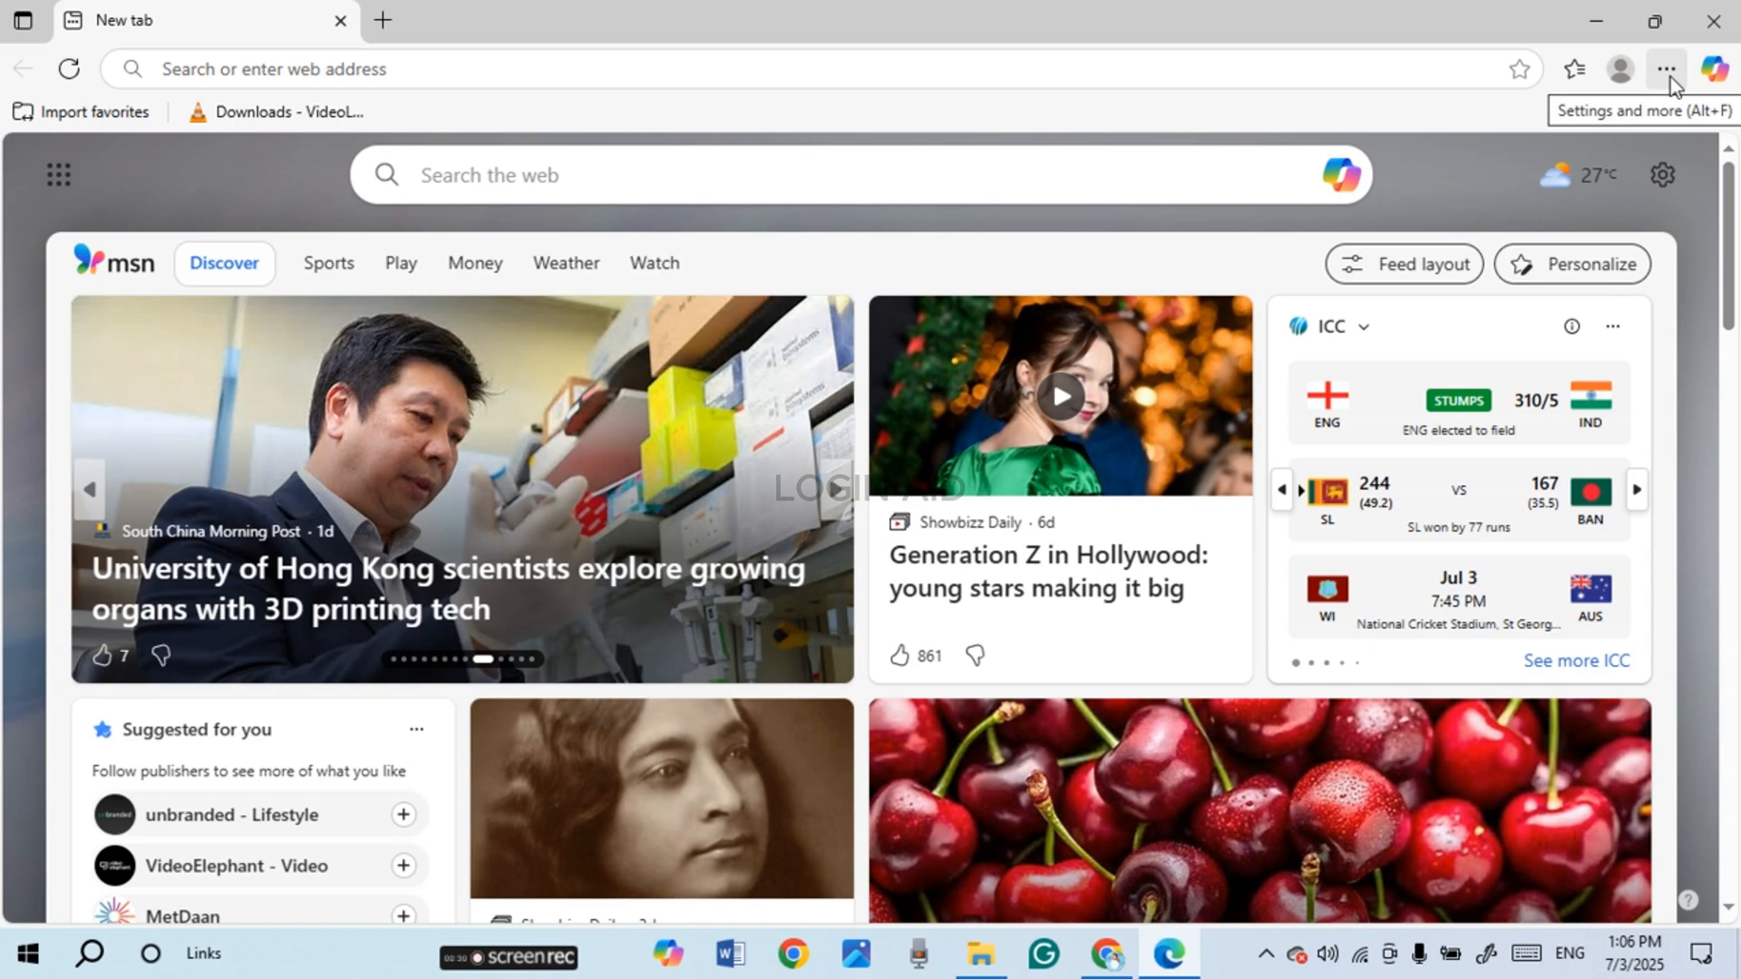
Step: Open Edge's Settings and more menu from the top-right toolbar
click(1665, 69)
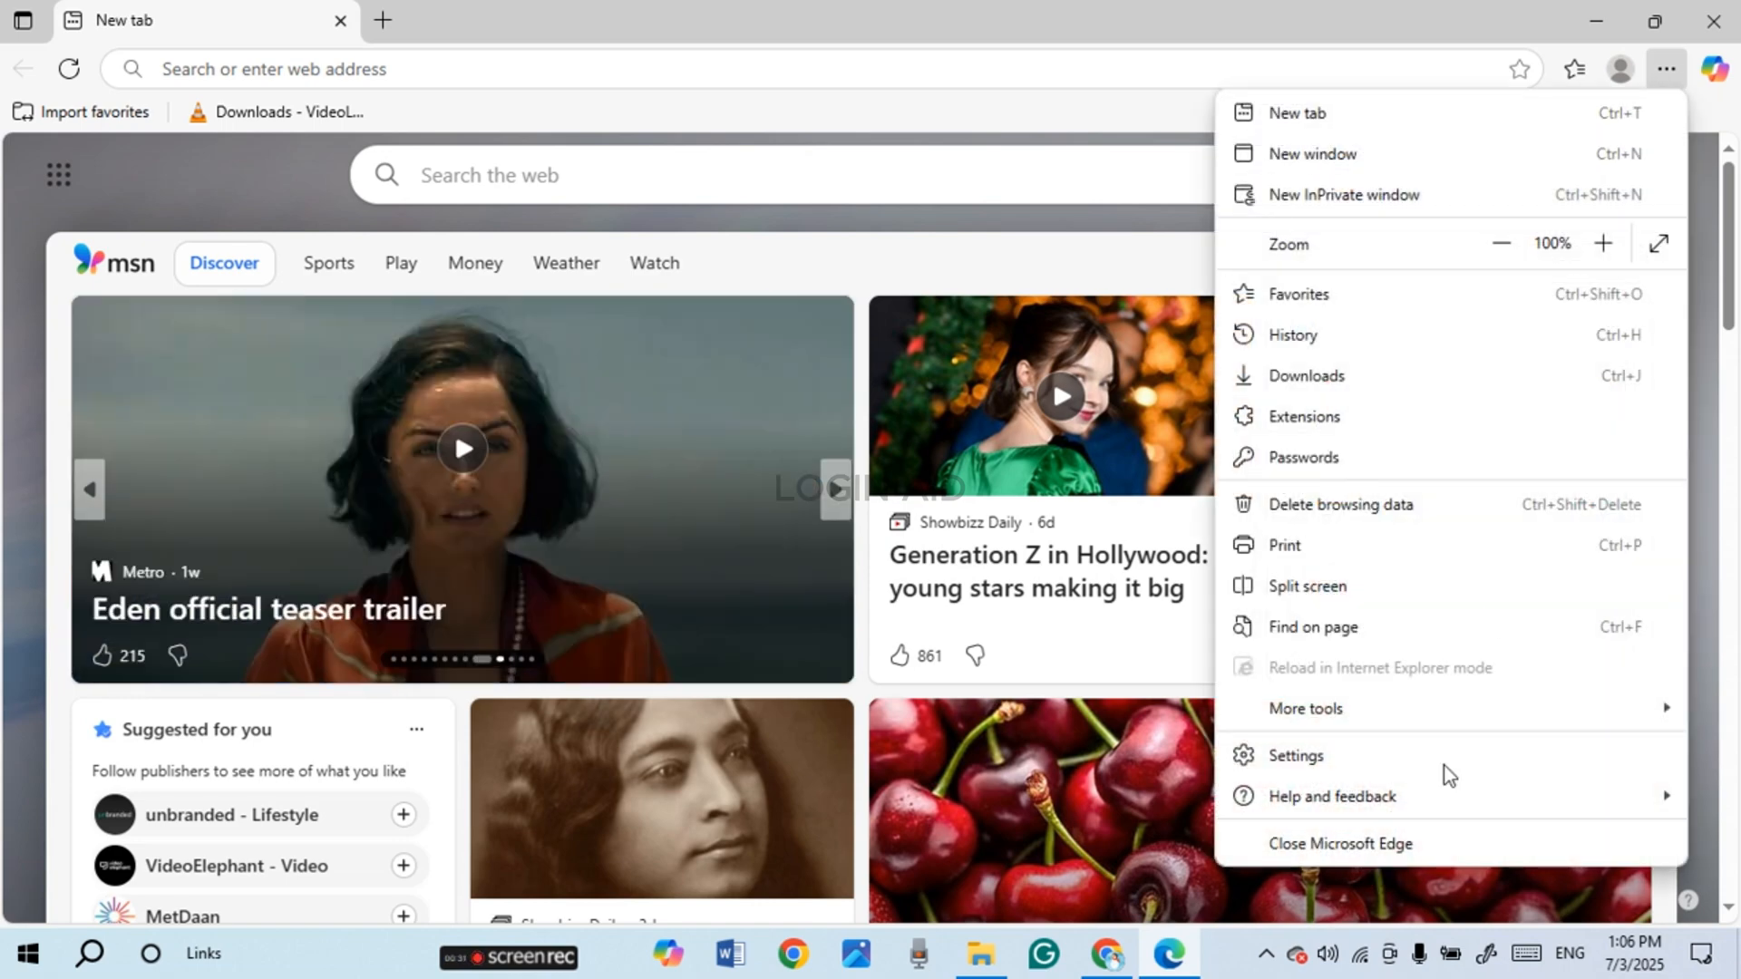
mouse_move(1315, 763)
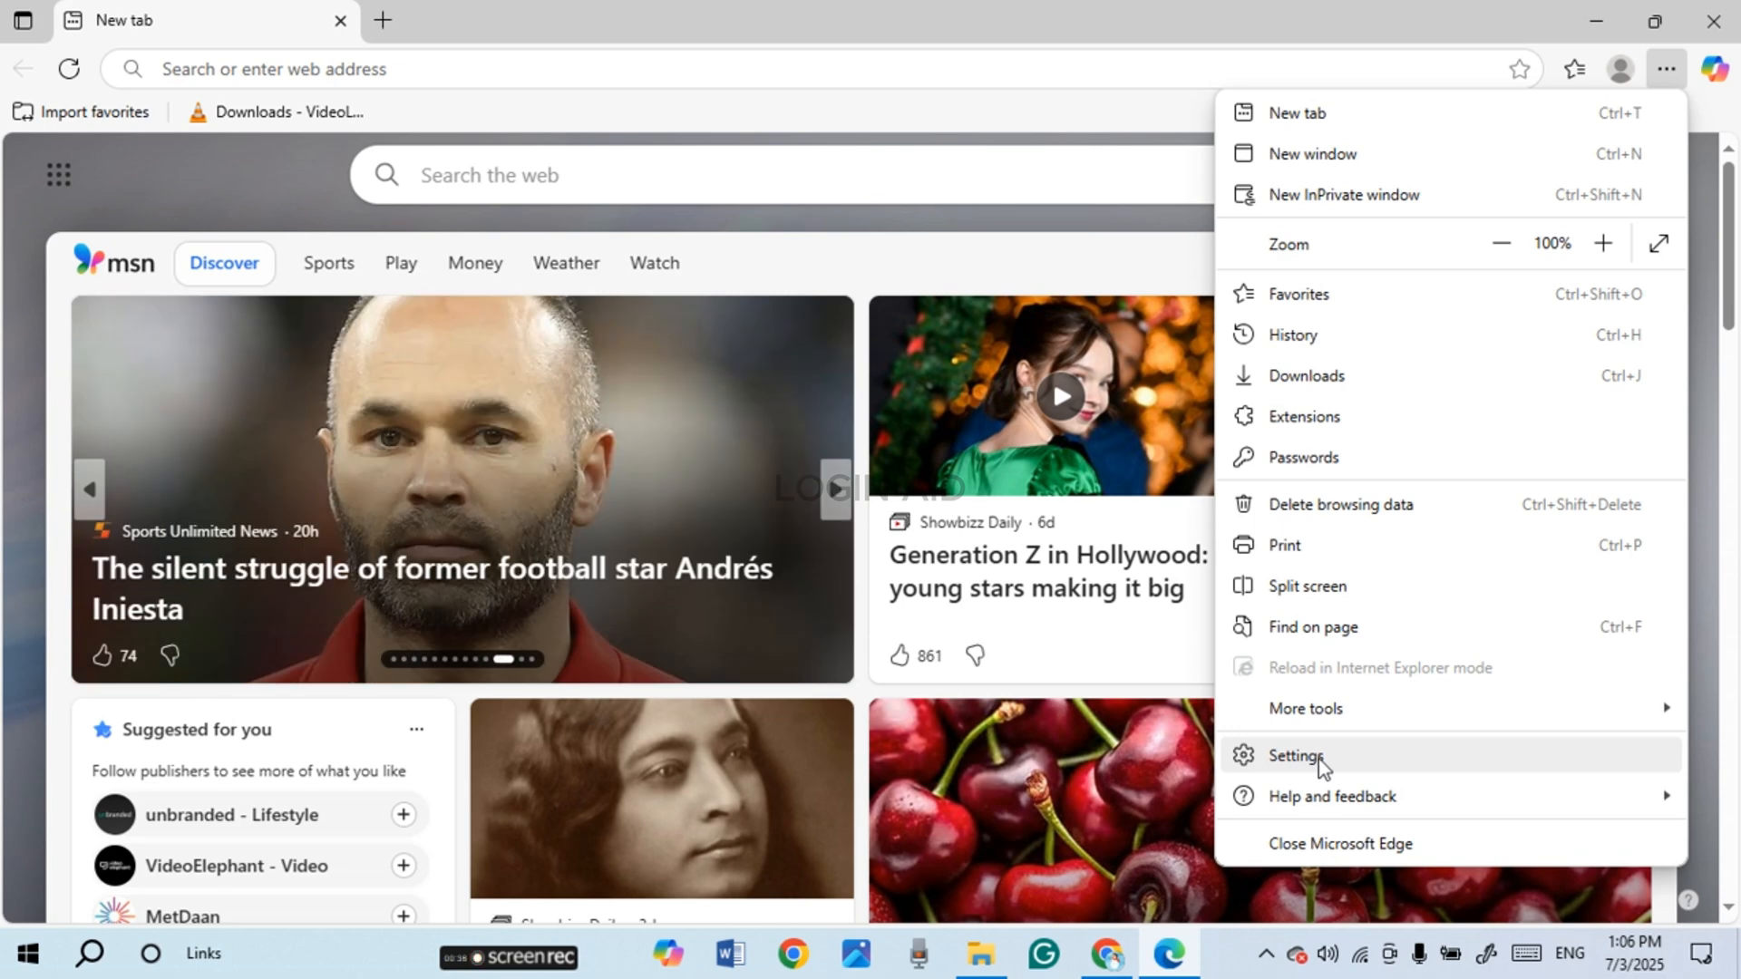
Step: Open Settings to reach the Profiles page with the signed-in personal profile
click(1294, 756)
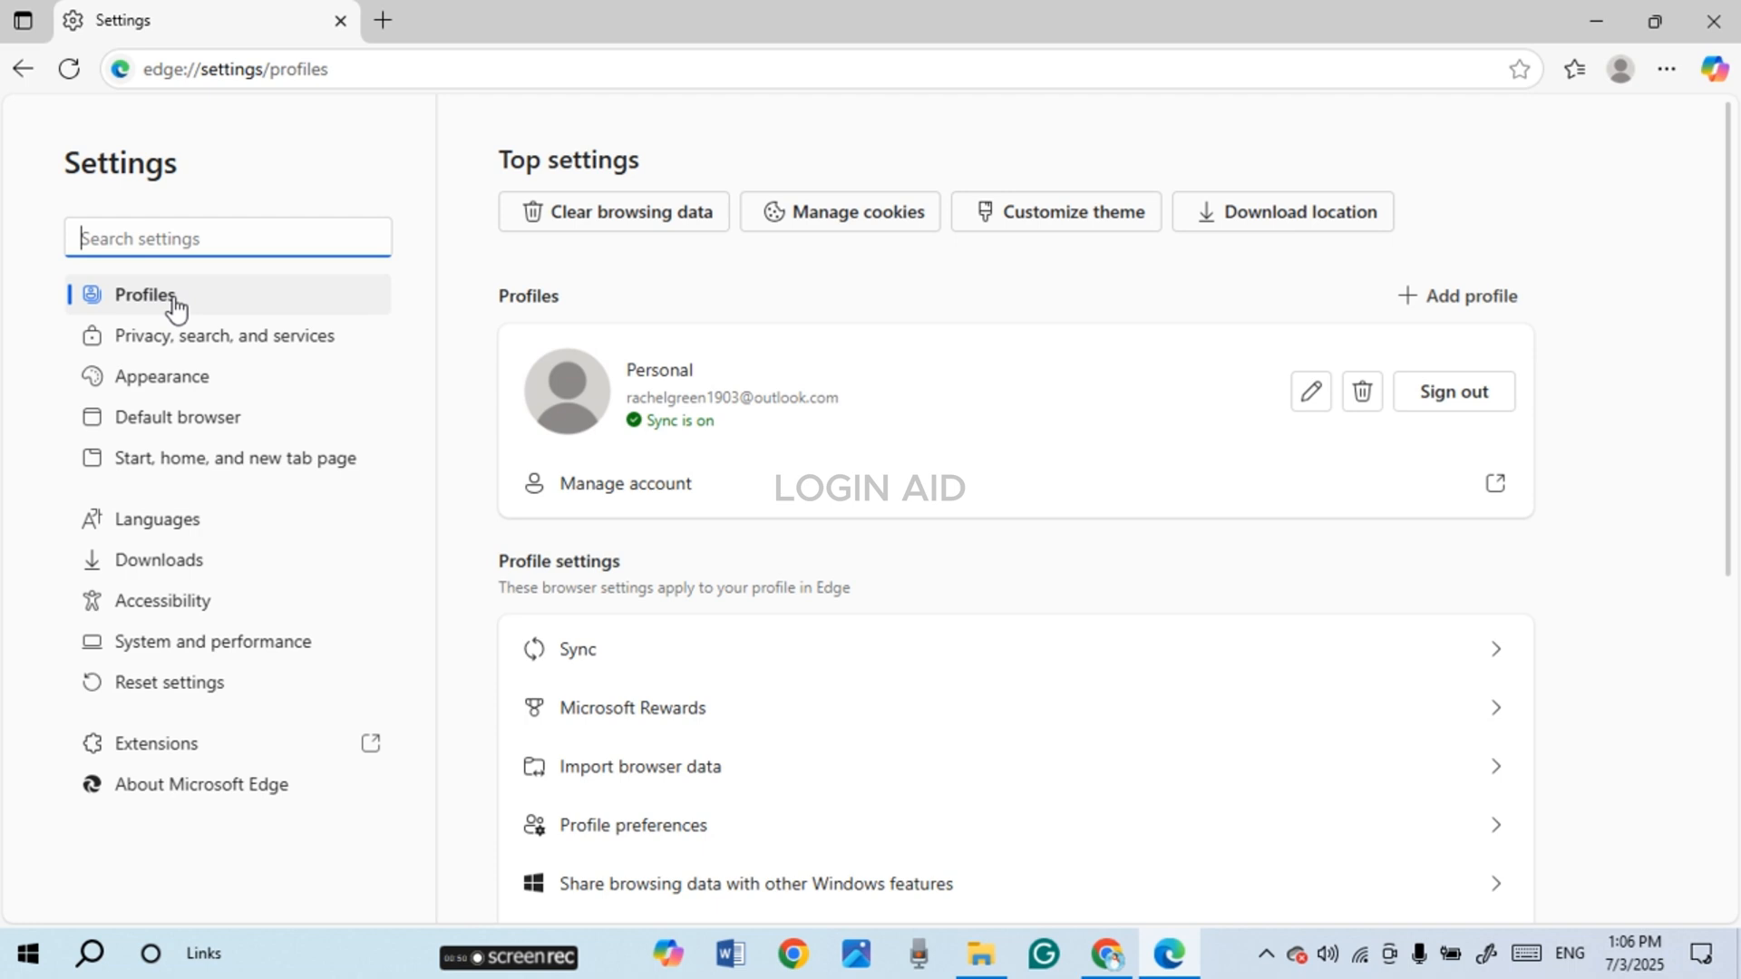
mouse_move(632, 556)
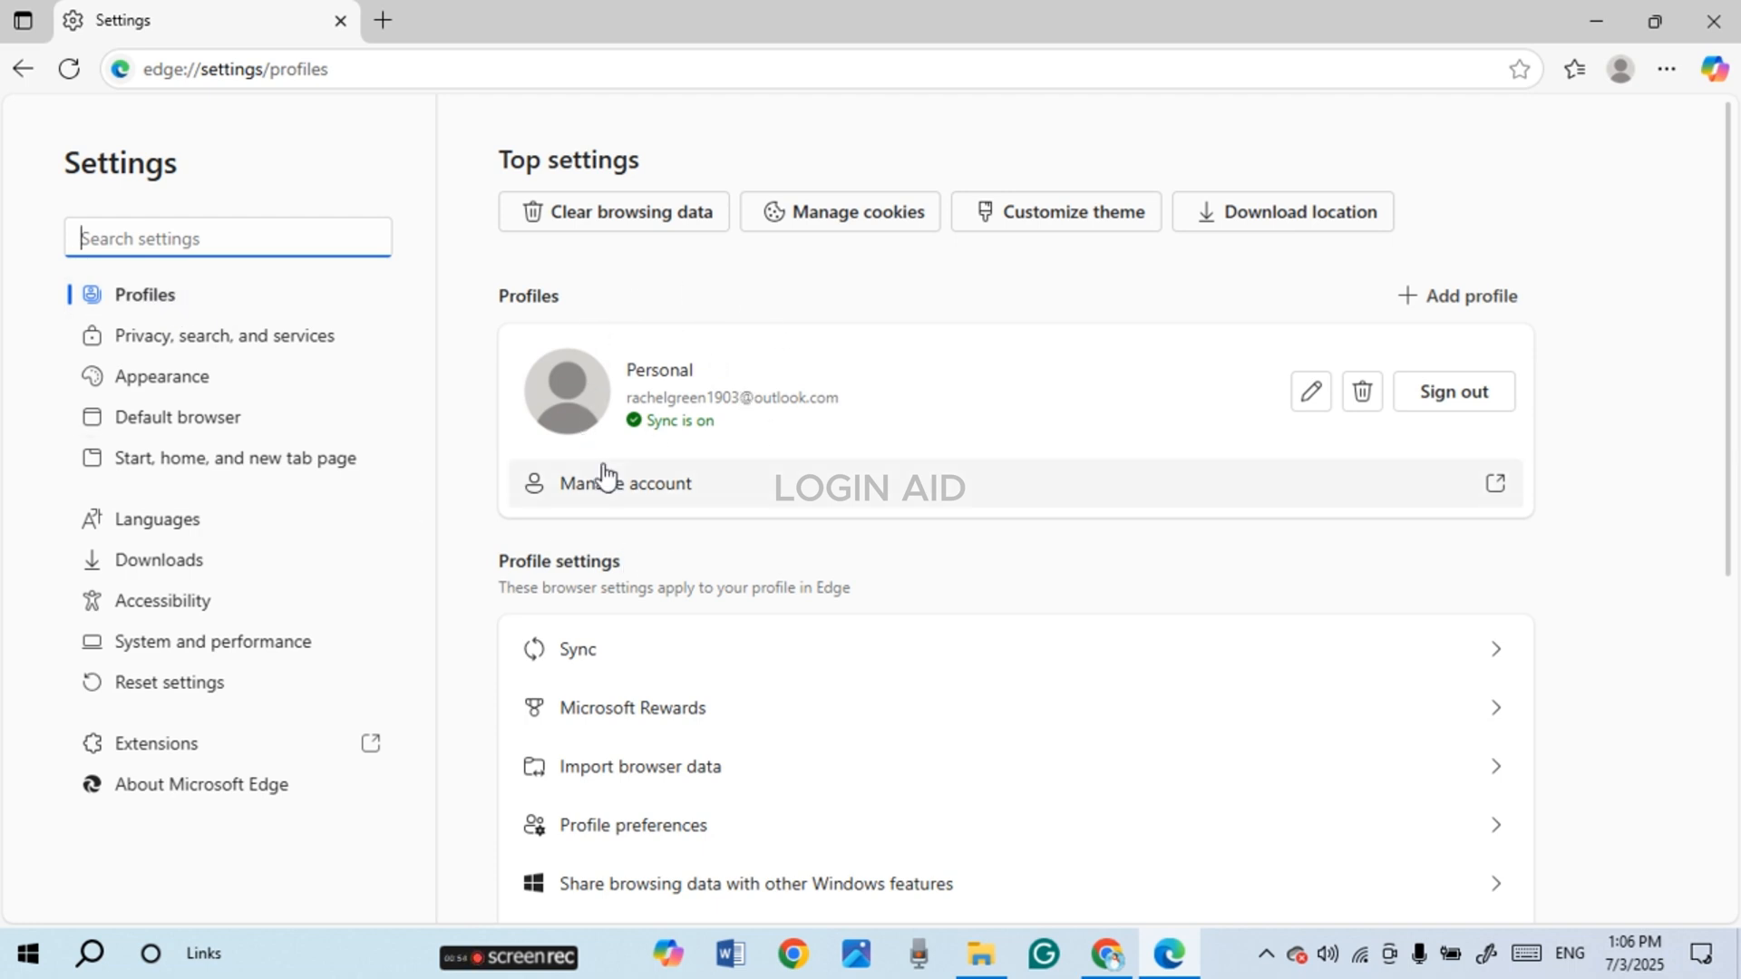
mouse_move(847, 478)
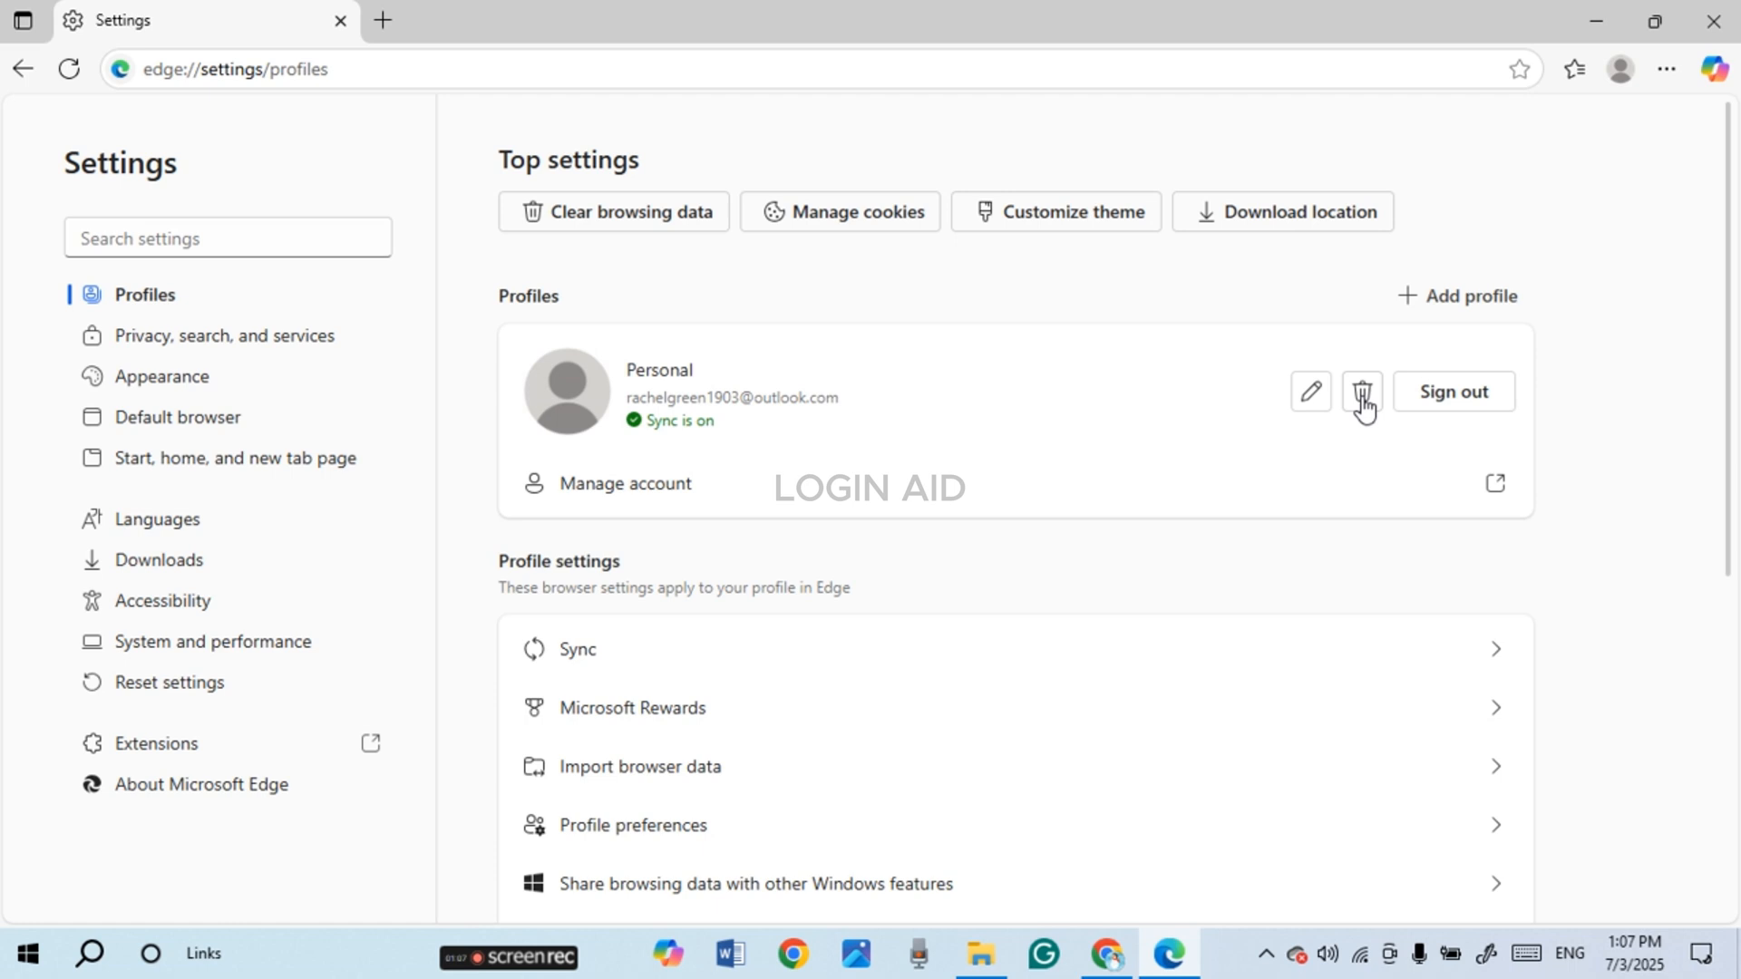
Step: Delete the Personal profile and confirm removing its data
click(1363, 391)
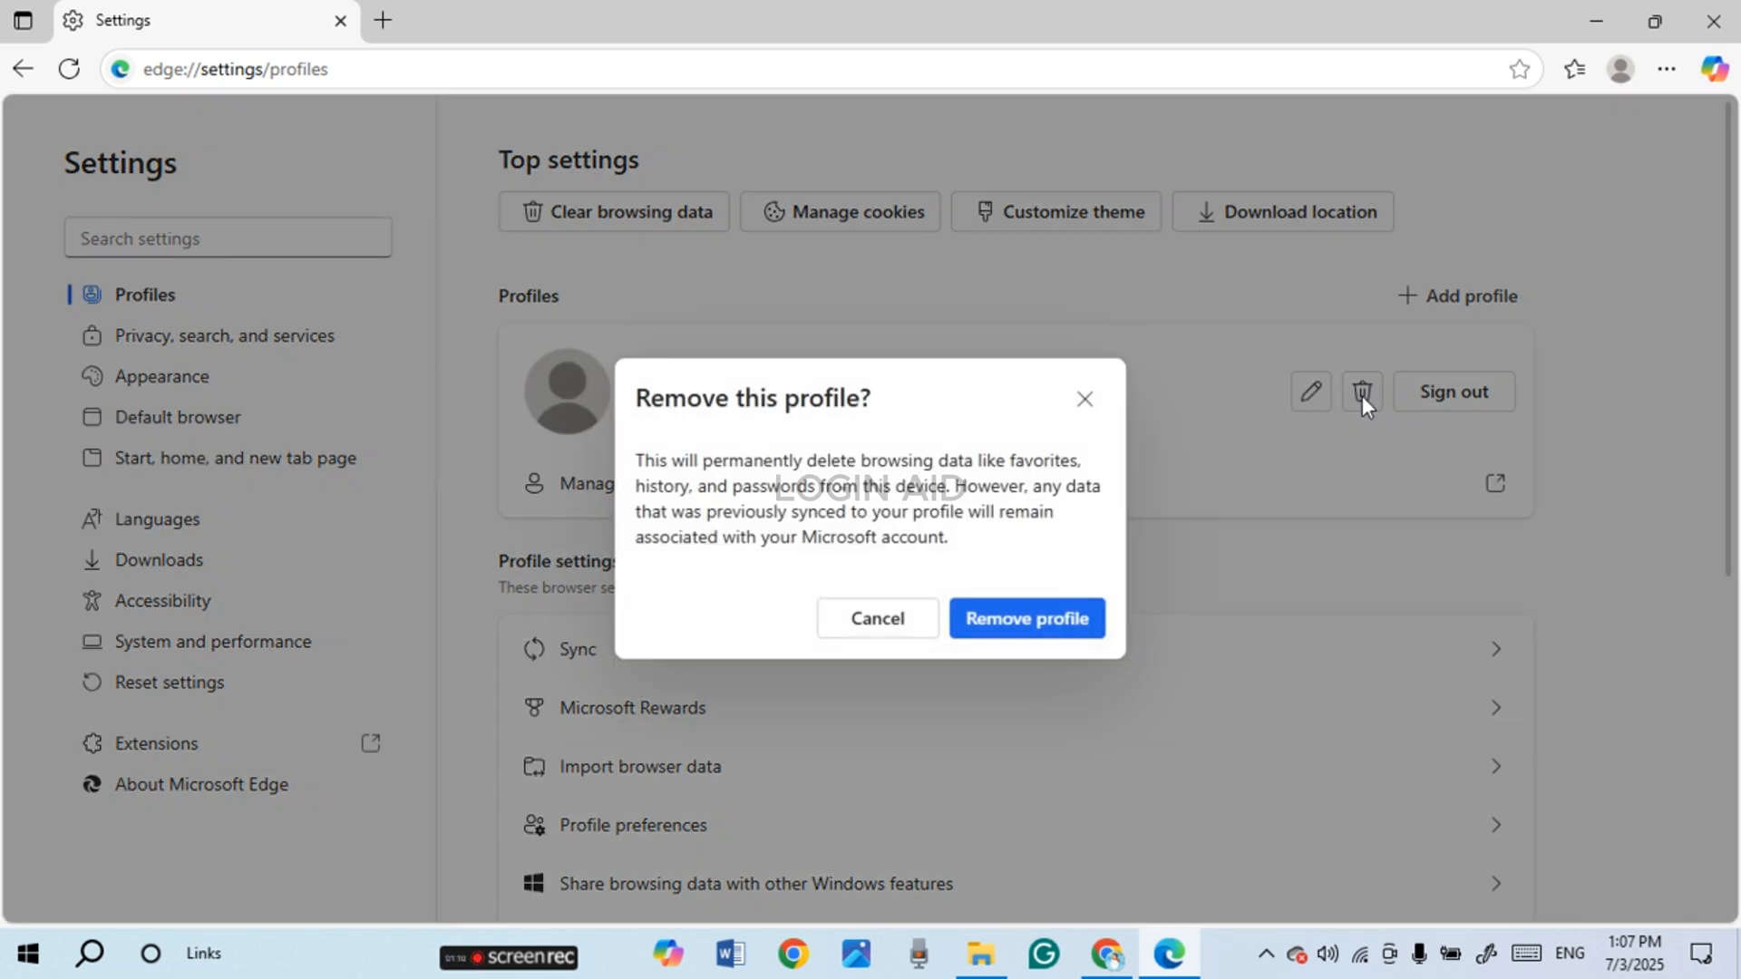
mouse_move(1128, 538)
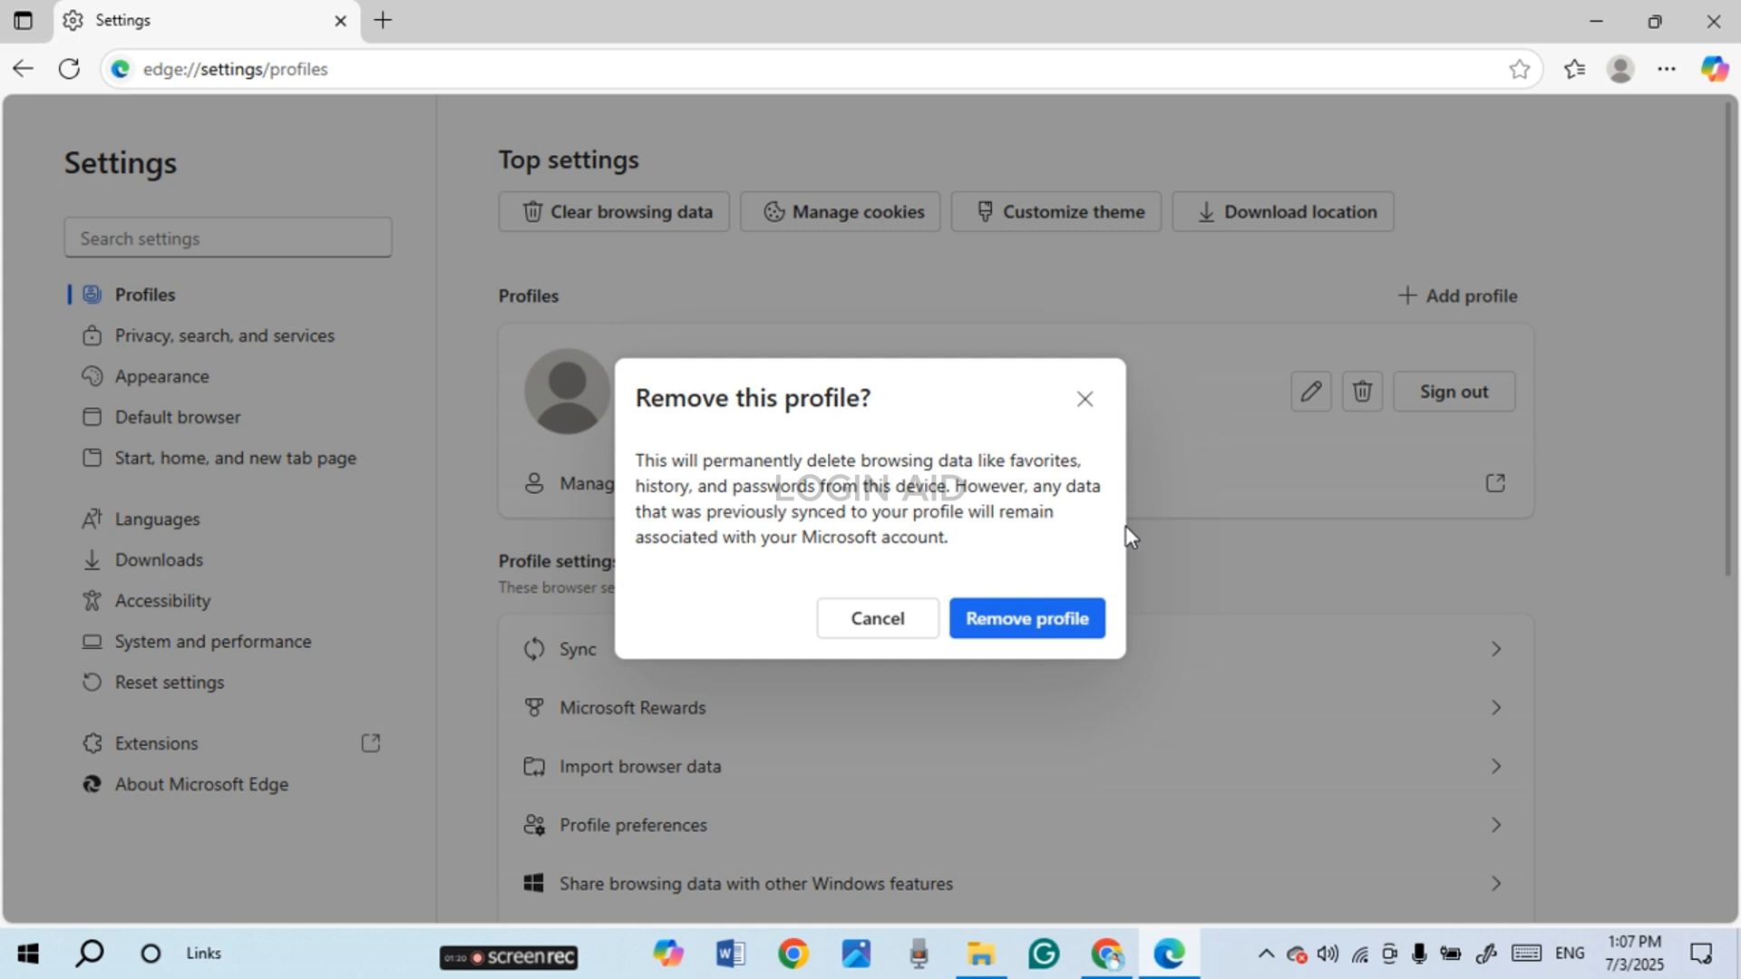
mouse_move(1024, 619)
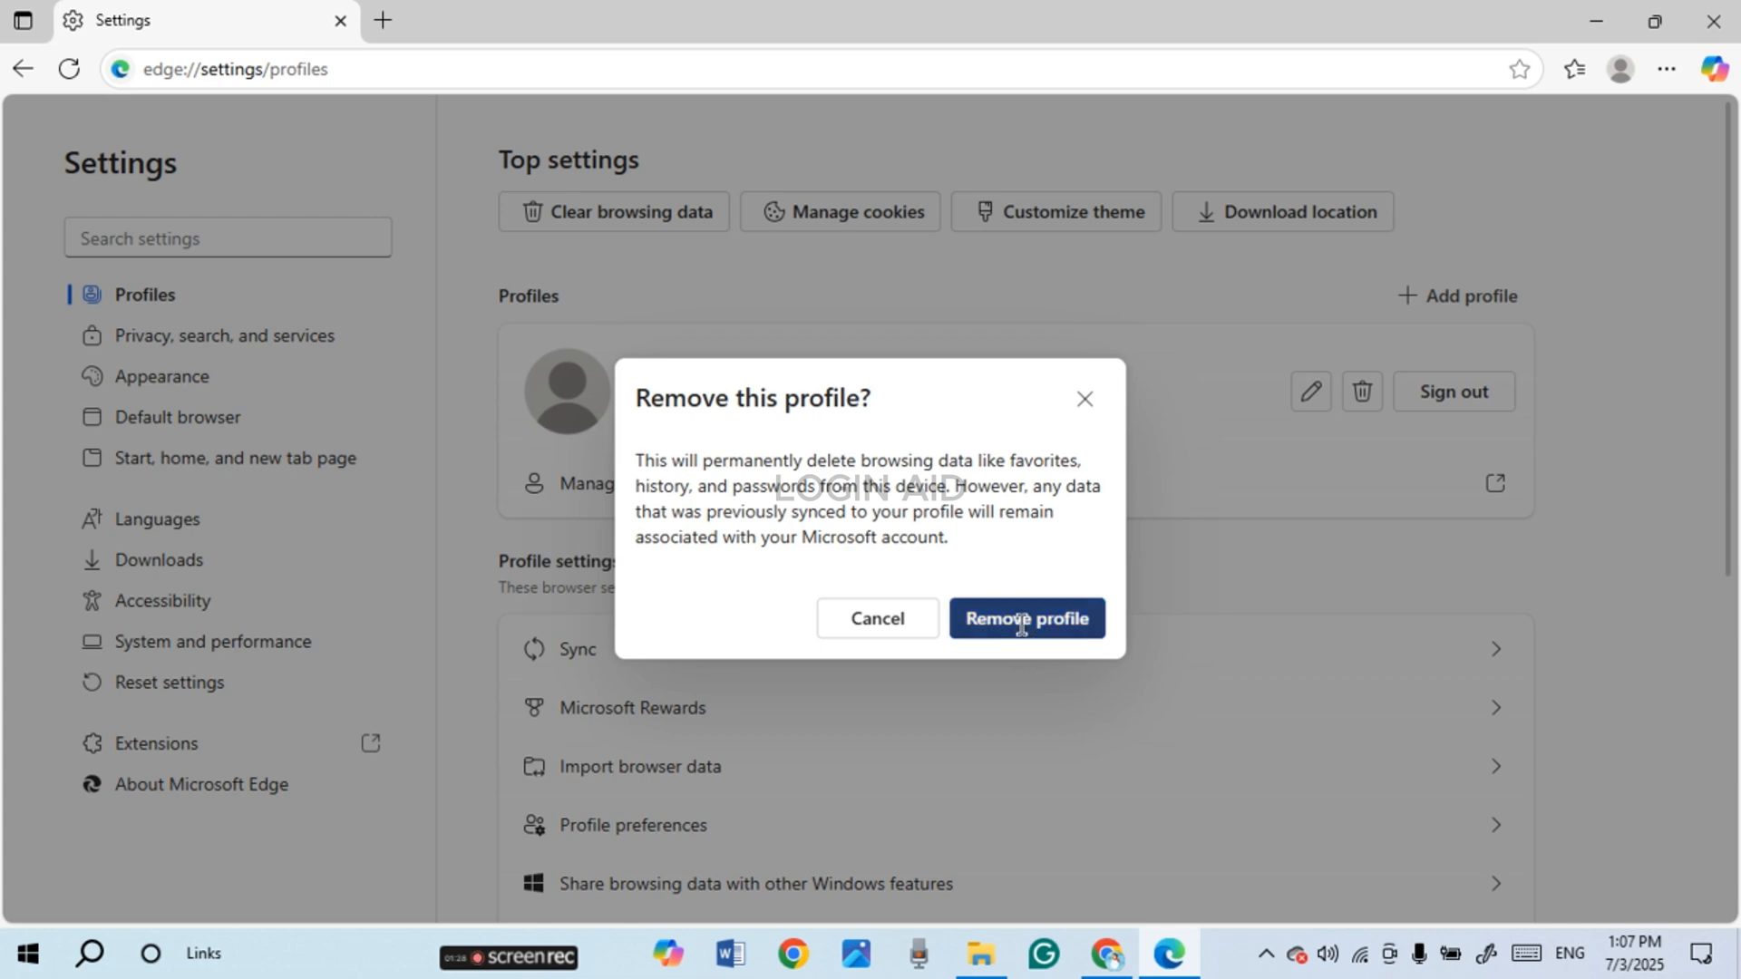
click(875, 619)
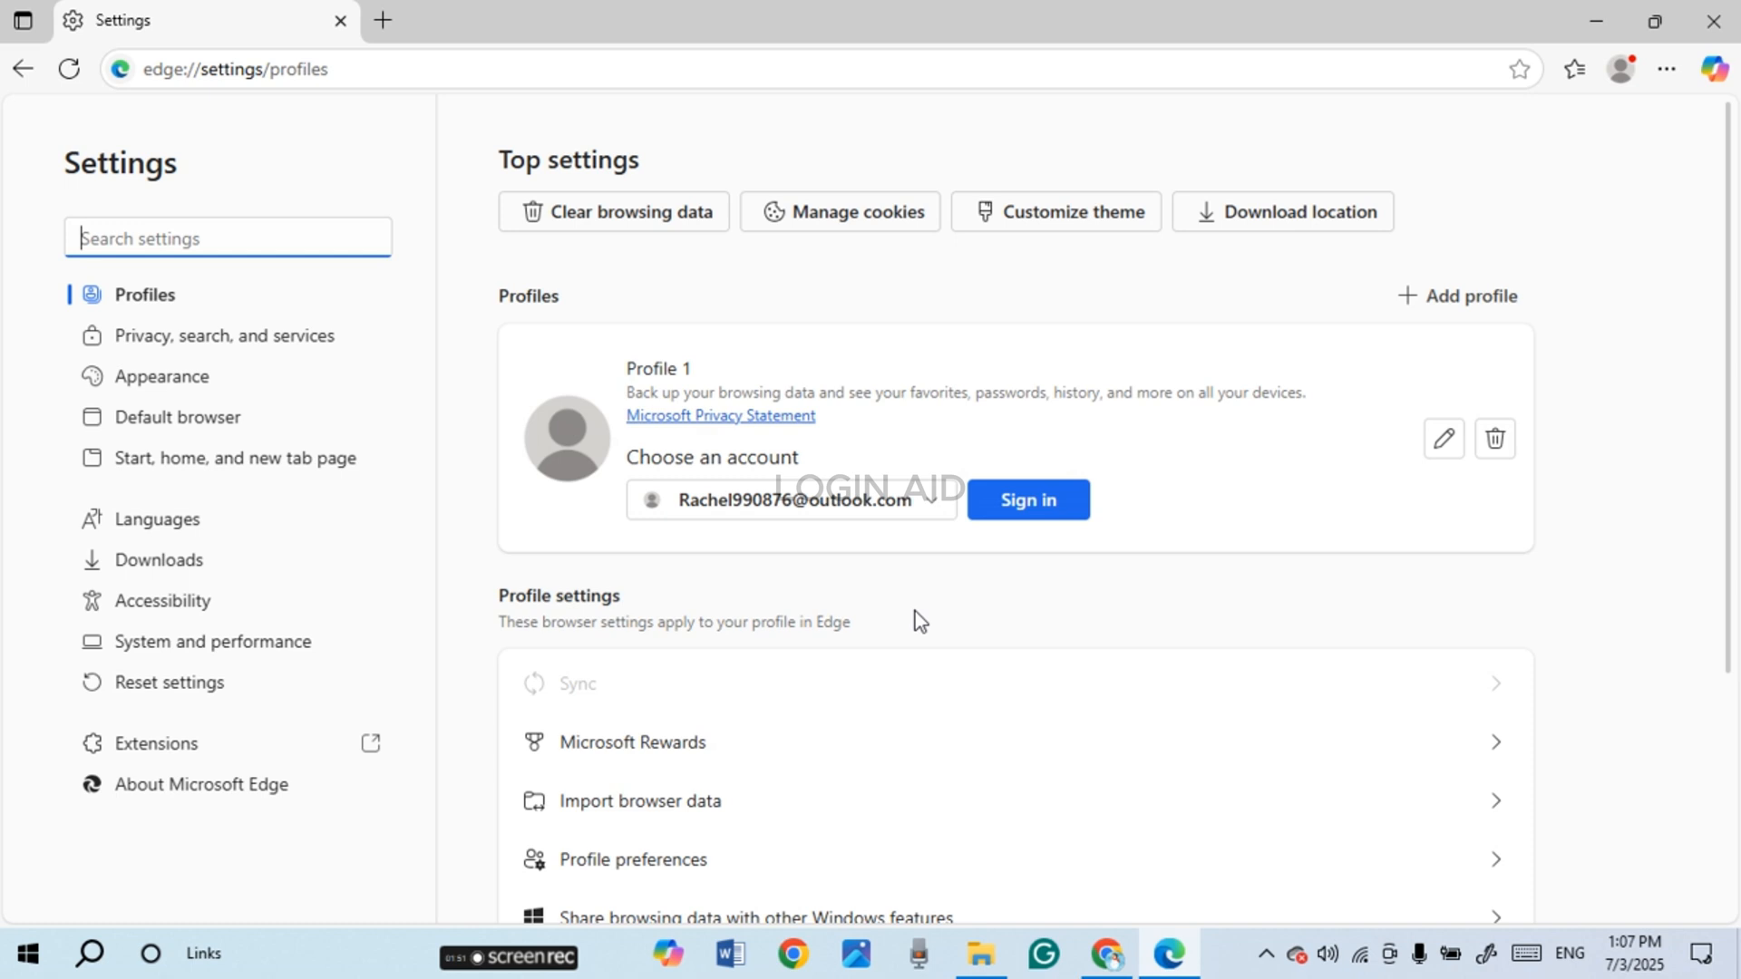